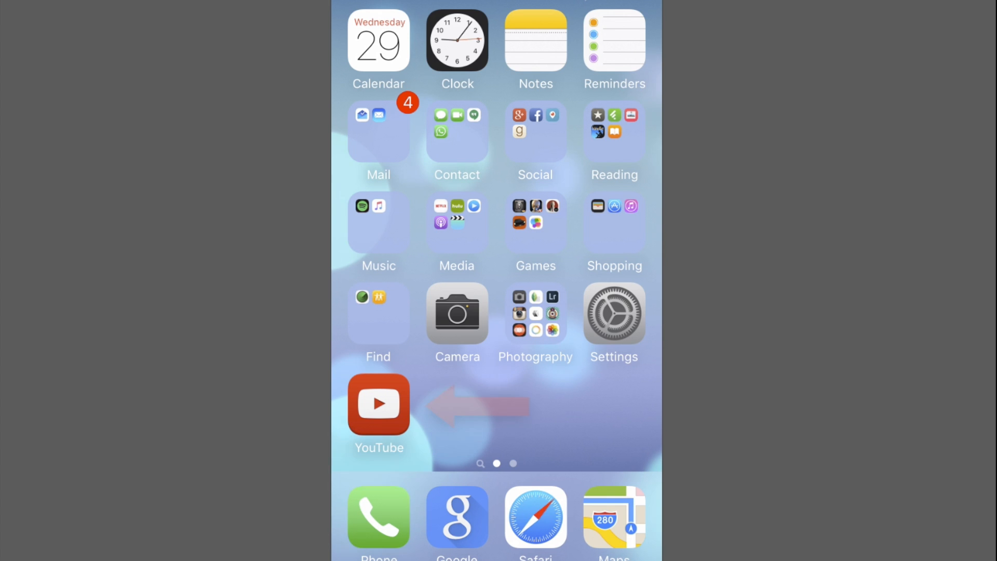
# Launch YouTube and reach its Settings page from the navigation menu
pyautogui.click(378, 403)
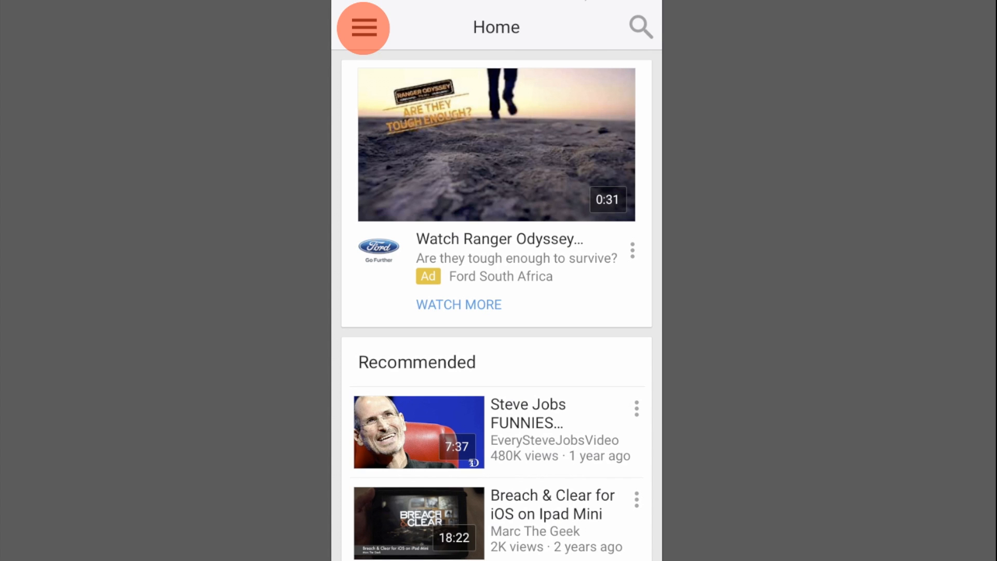
pyautogui.click(362, 27)
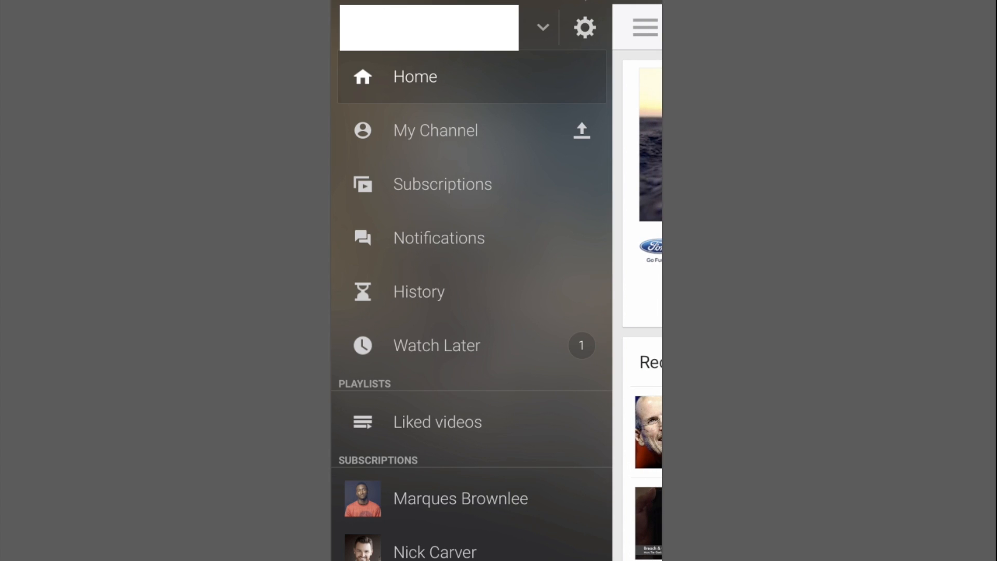
pyautogui.click(584, 27)
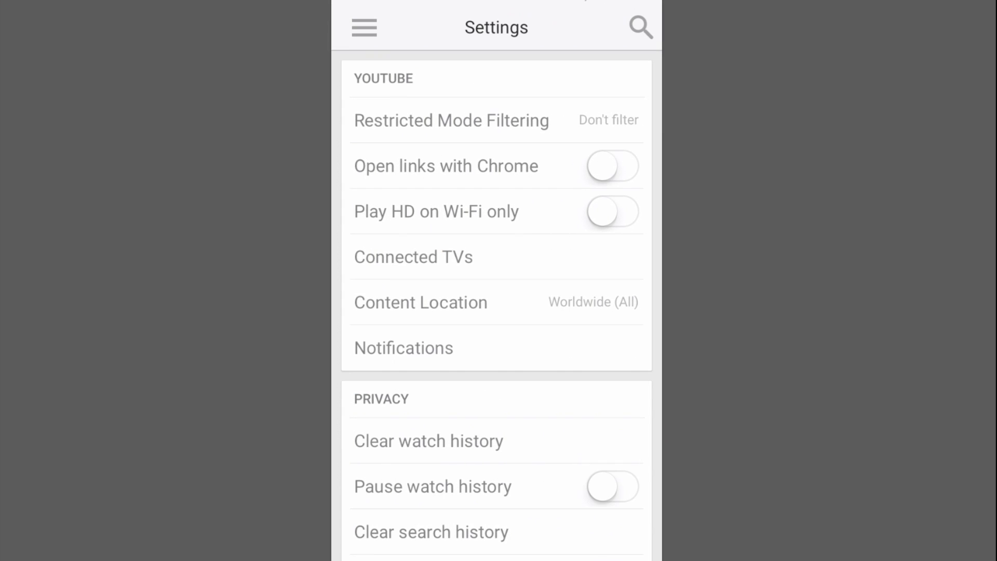
# Switch on Subscription activity notifications with delivery set to mobile and email
pyautogui.click(404, 348)
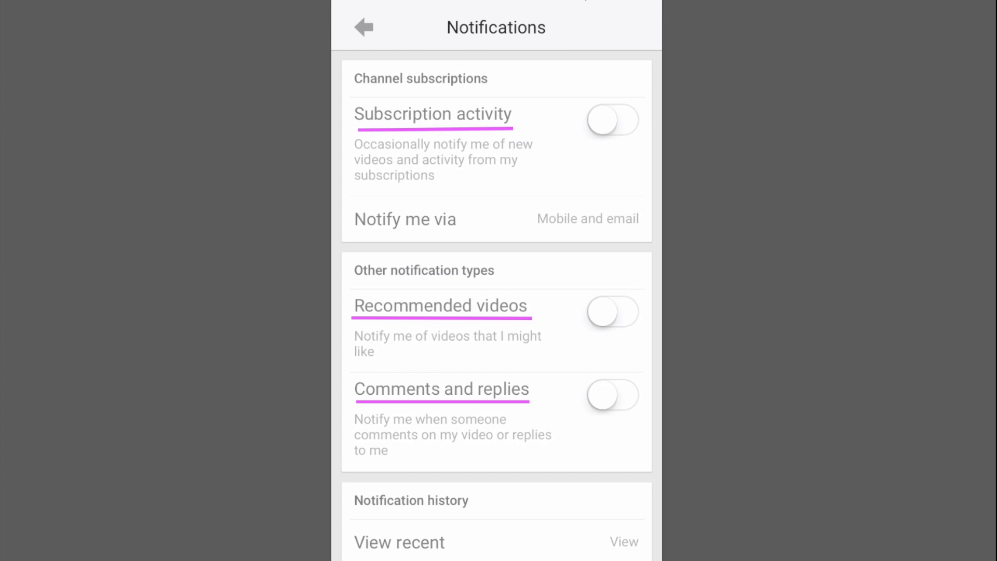
pyautogui.click(613, 121)
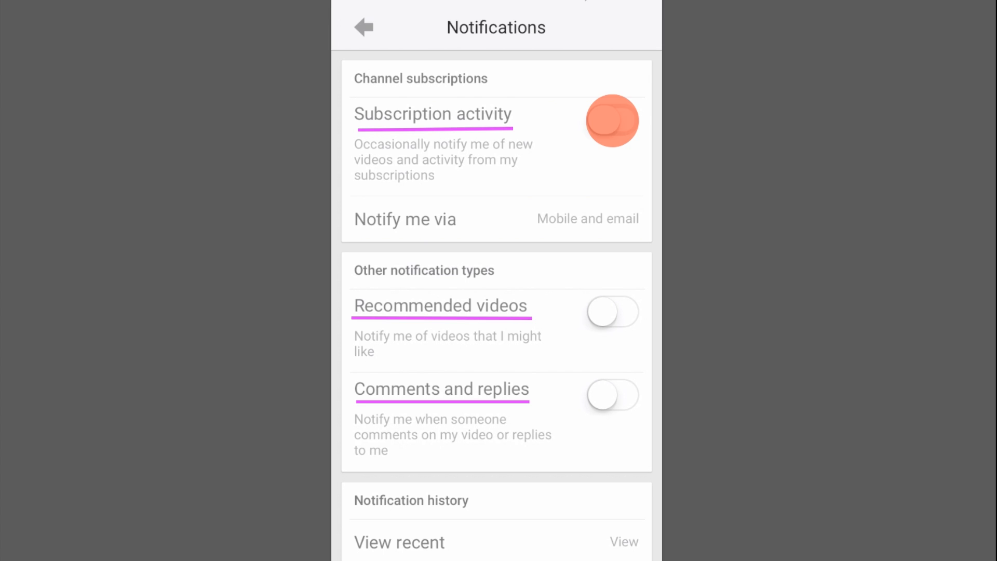
pyautogui.click(611, 120)
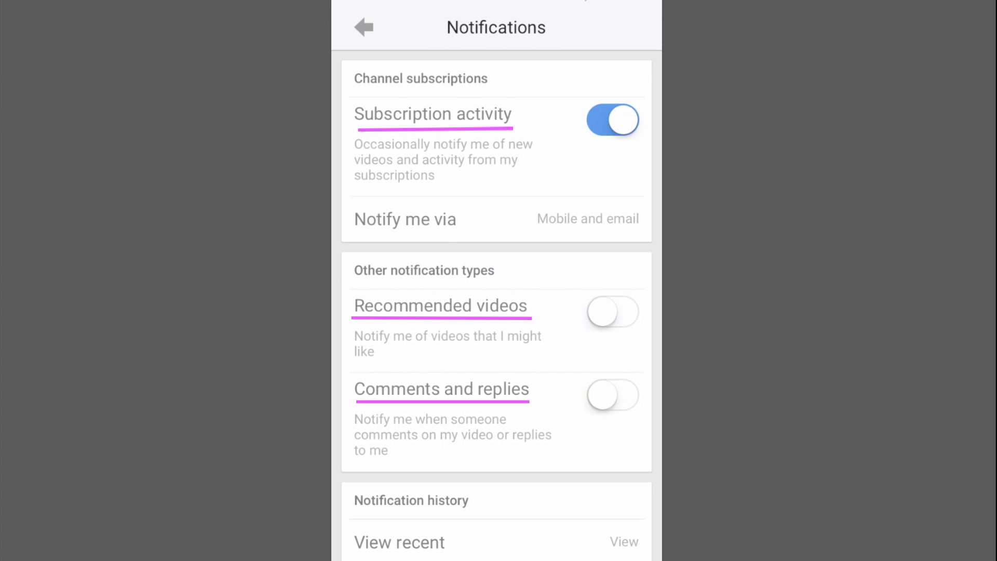
pyautogui.click(404, 219)
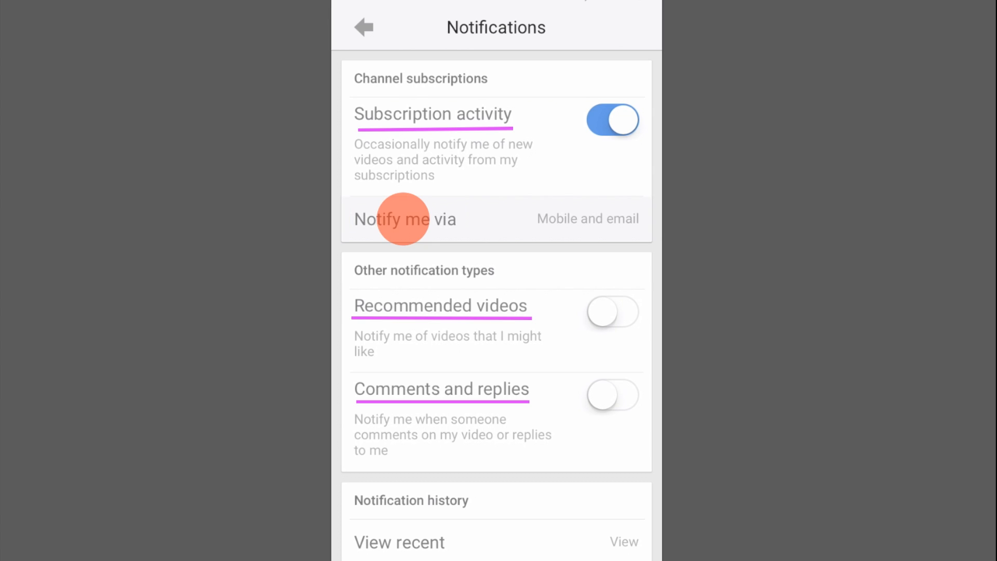
pyautogui.click(404, 219)
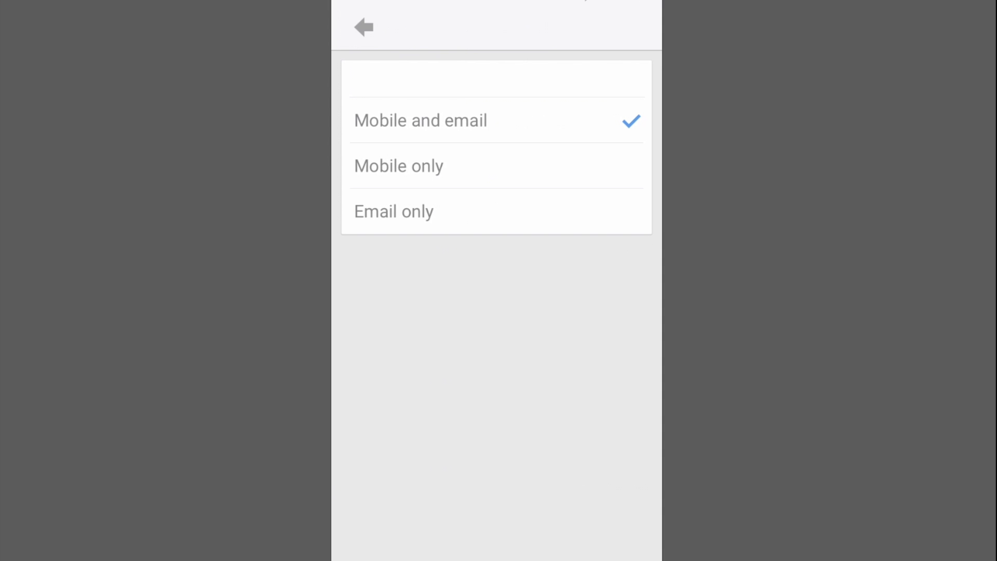
pyautogui.click(398, 166)
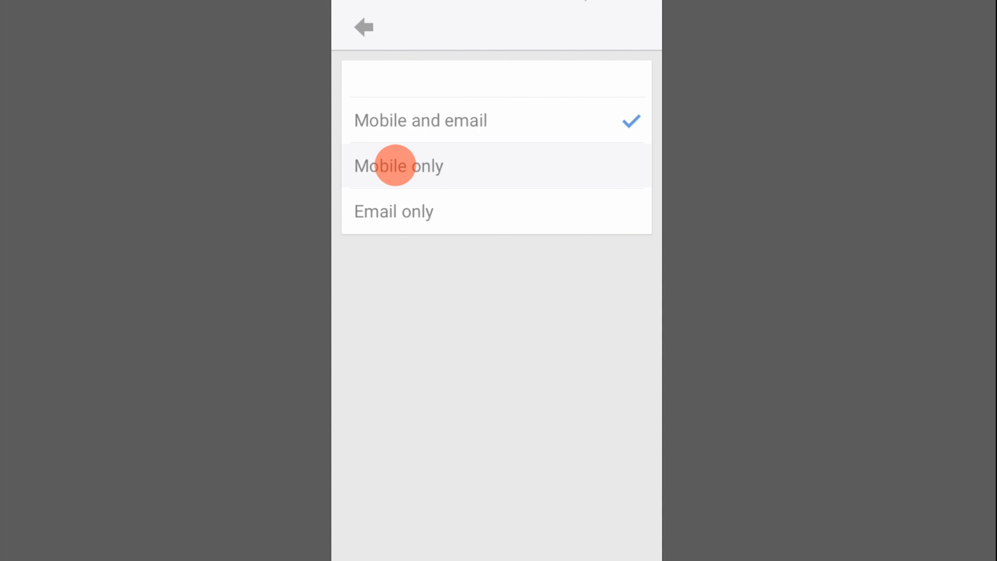
pyautogui.click(398, 167)
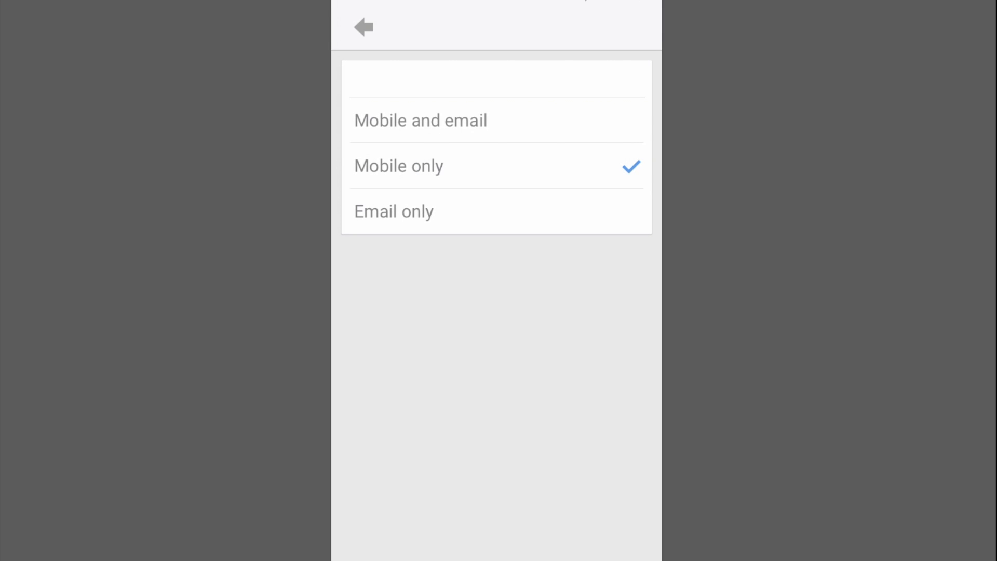
pyautogui.click(394, 211)
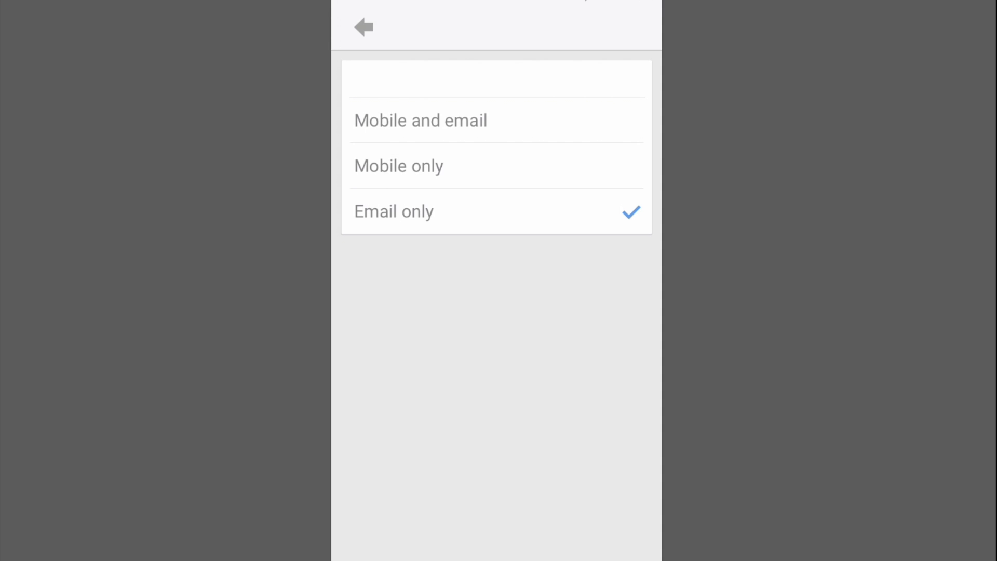
pyautogui.click(419, 120)
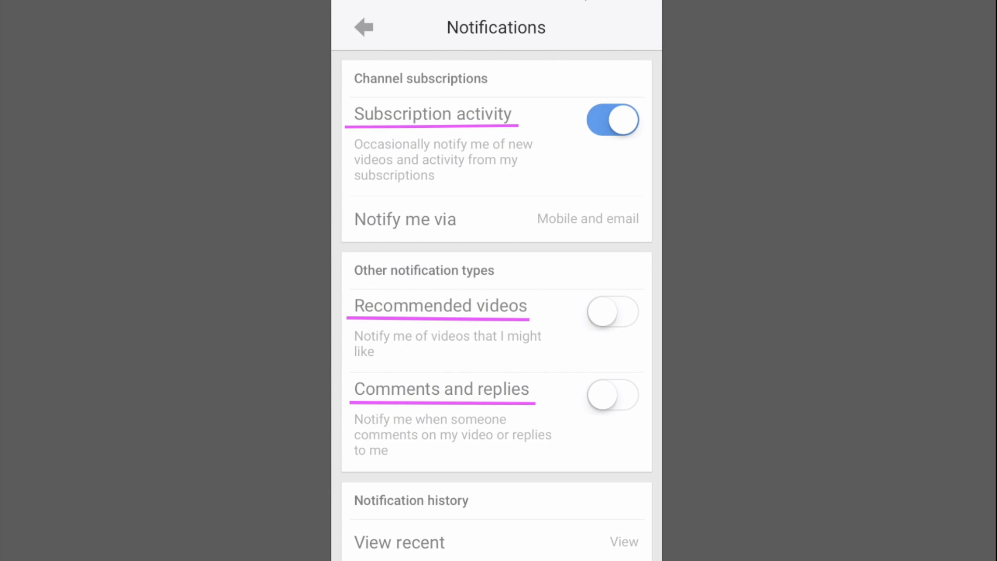
# Switch on Recommended videos and Comments and replies notifications, then return to the home menu
pyautogui.click(613, 312)
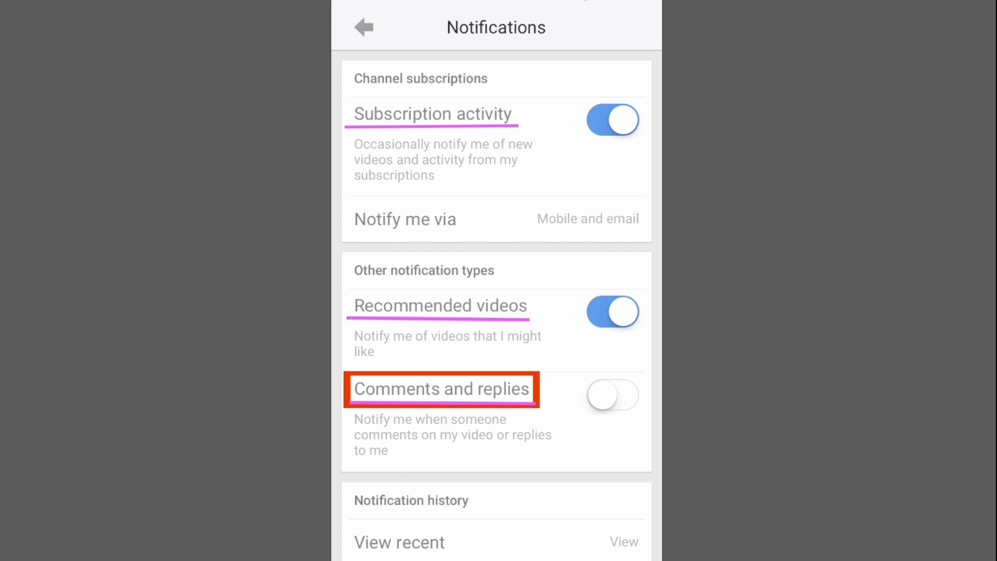
pyautogui.click(611, 395)
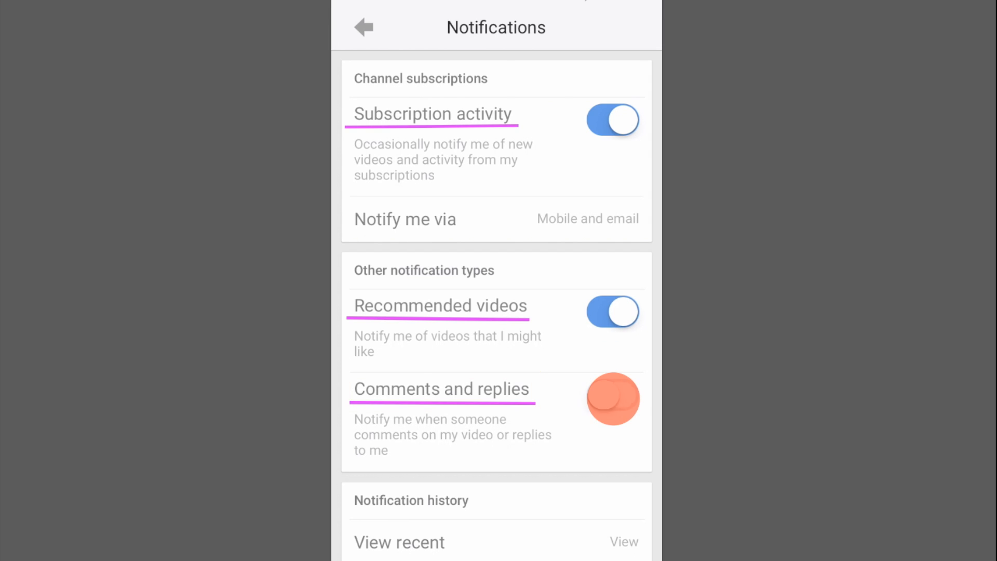
pyautogui.click(612, 395)
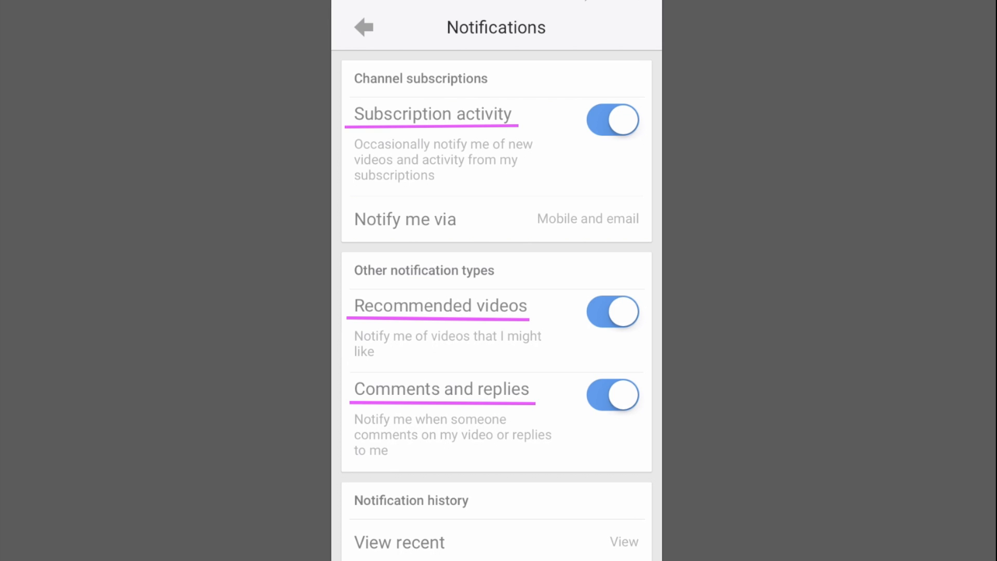
pyautogui.click(364, 27)
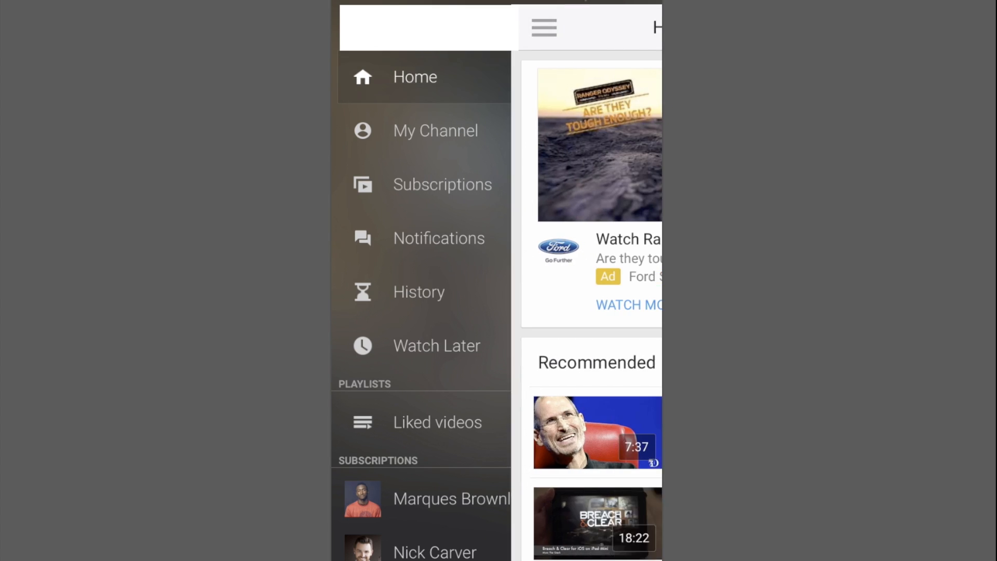
# Search YouTube for "Bbc" so the BBC News channel leads the results
pyautogui.click(543, 27)
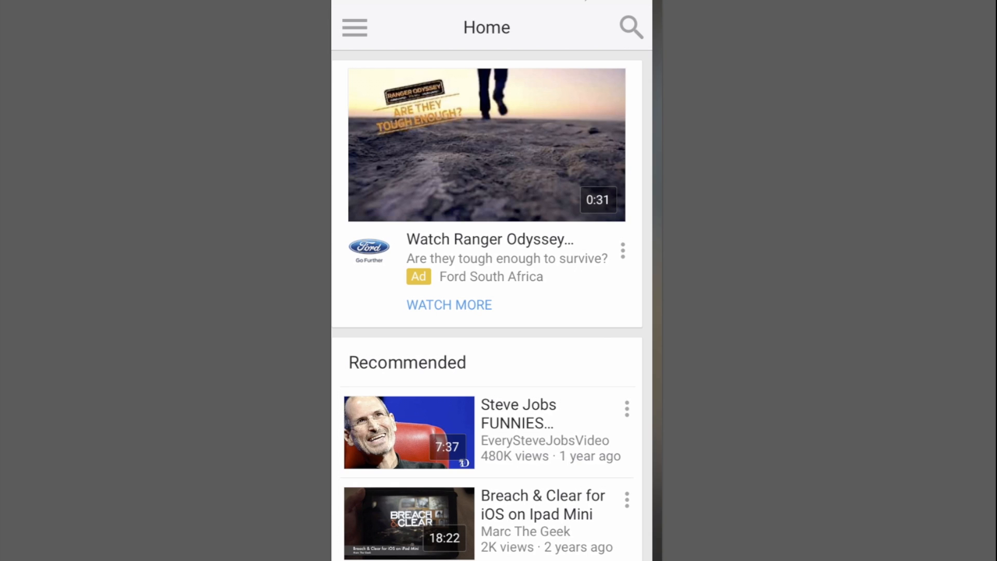
pyautogui.write('Bbc')
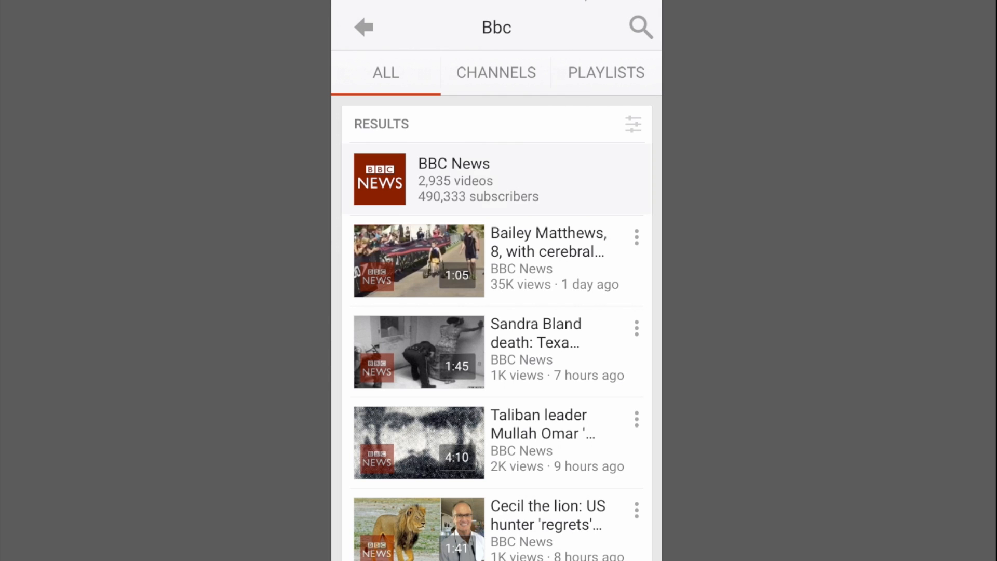
# Subscribe to the BBC News channel and turn its notification bell on
pyautogui.click(454, 179)
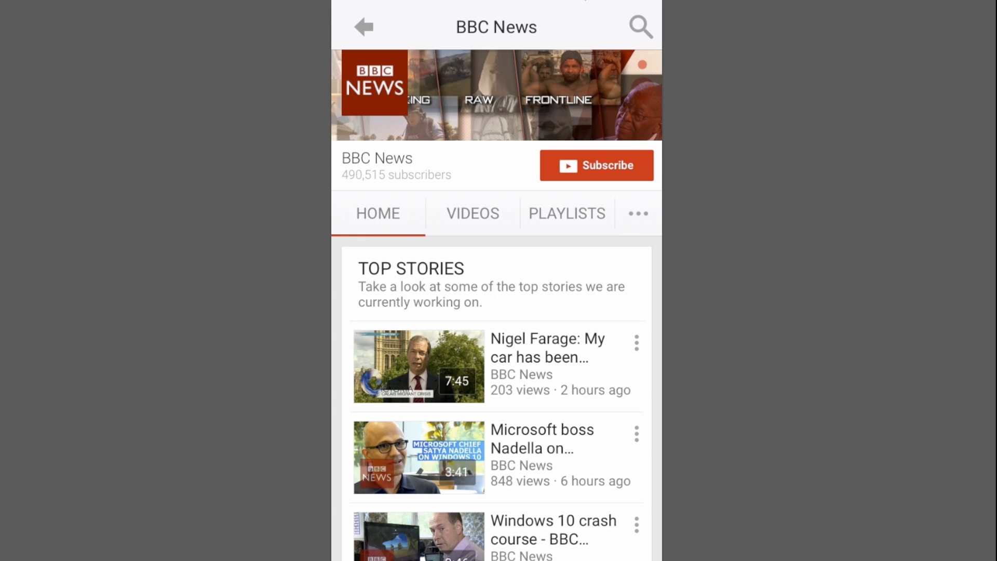
pyautogui.click(596, 165)
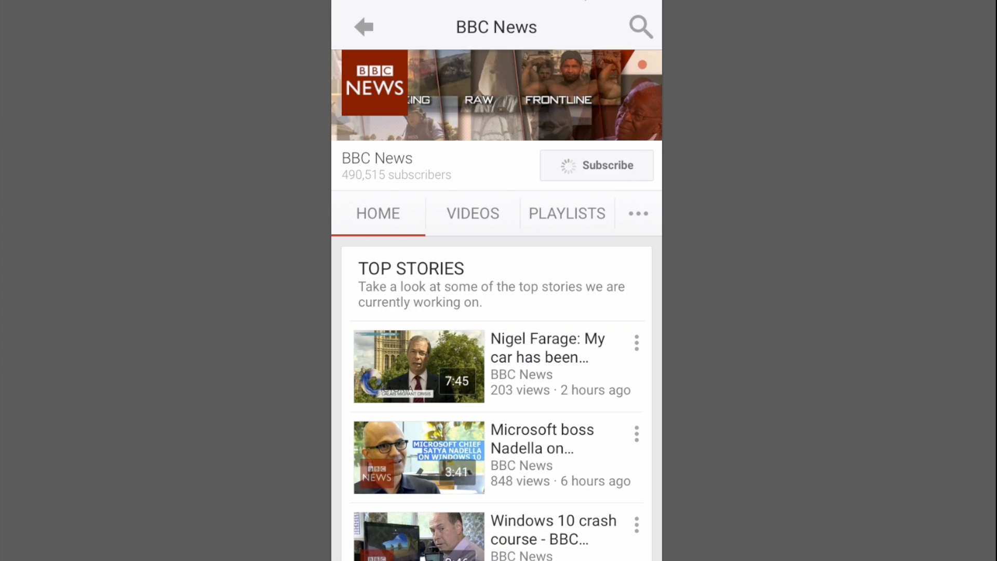
pyautogui.click(596, 165)
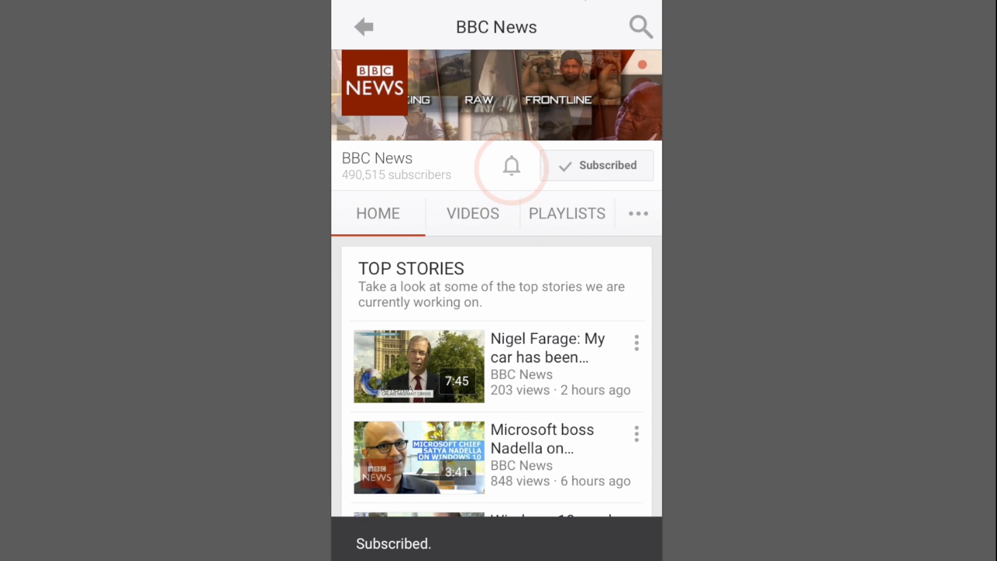
pyautogui.click(511, 166)
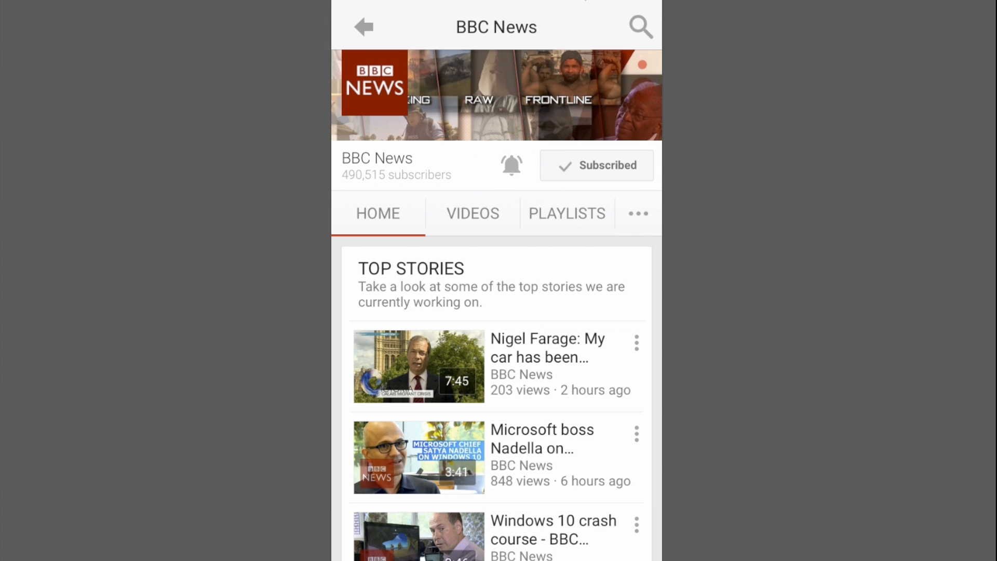
# Confirm all notifications for BBC News and dismiss the notification details message
pyautogui.click(511, 165)
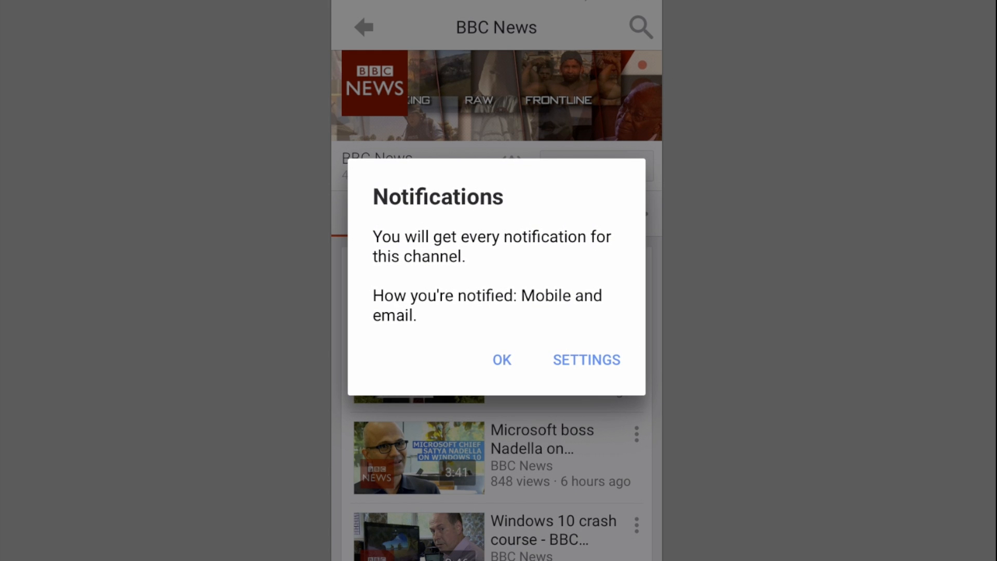
pyautogui.click(502, 361)
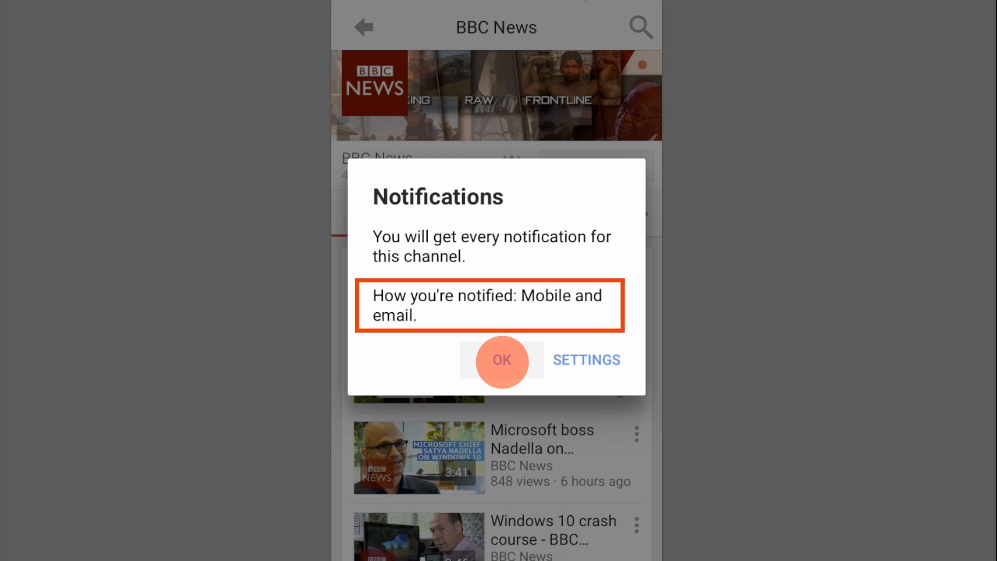
pyautogui.click(500, 360)
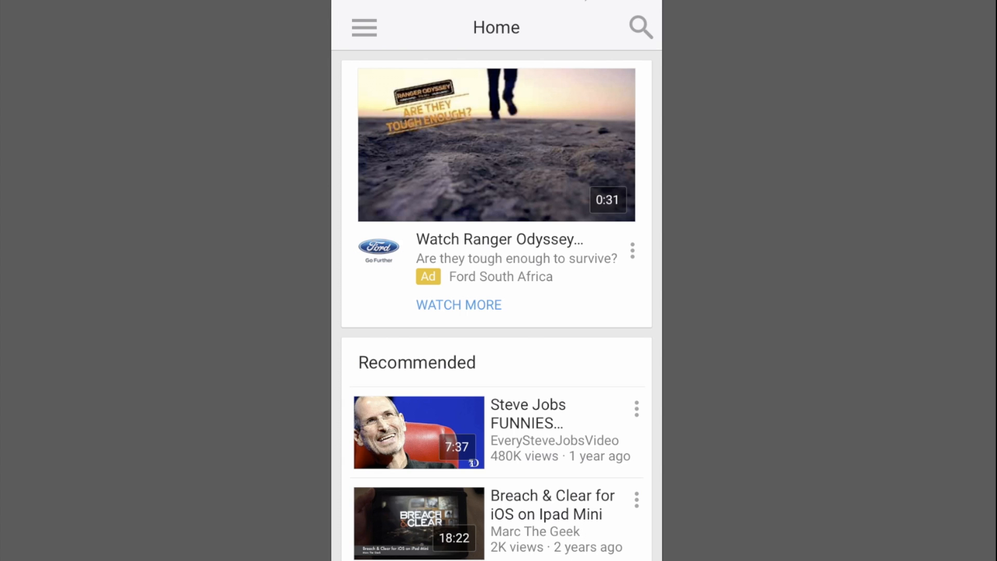
# Scroll the navigation menu's Subscriptions list down to the TechSavvie channel
pyautogui.click(364, 27)
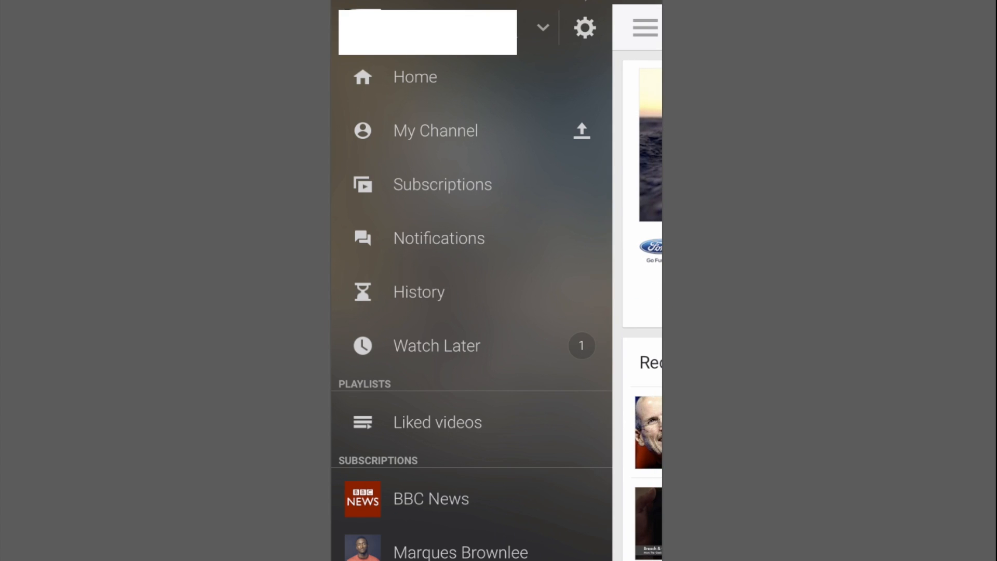
pyautogui.scroll(-3)
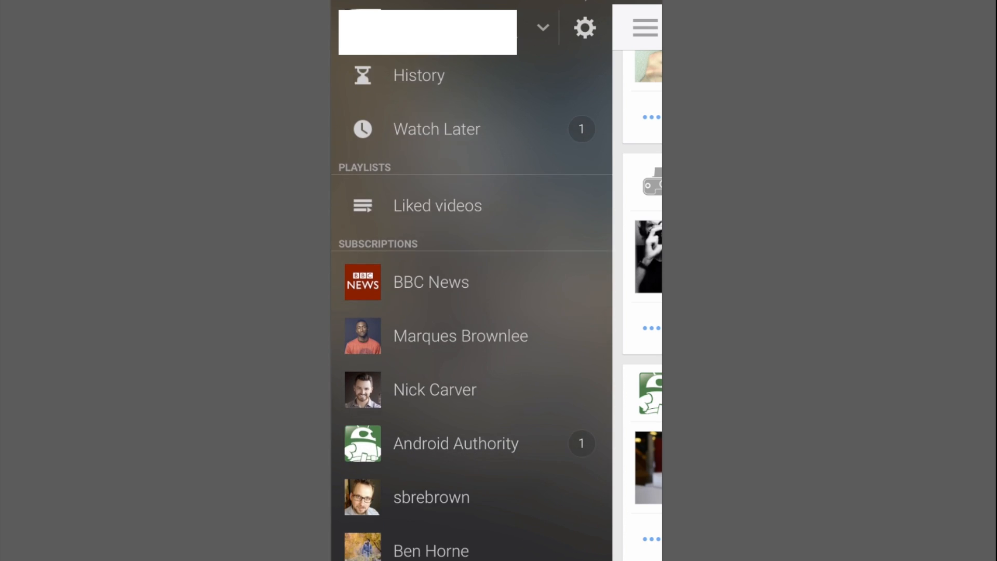
pyautogui.scroll(-3)
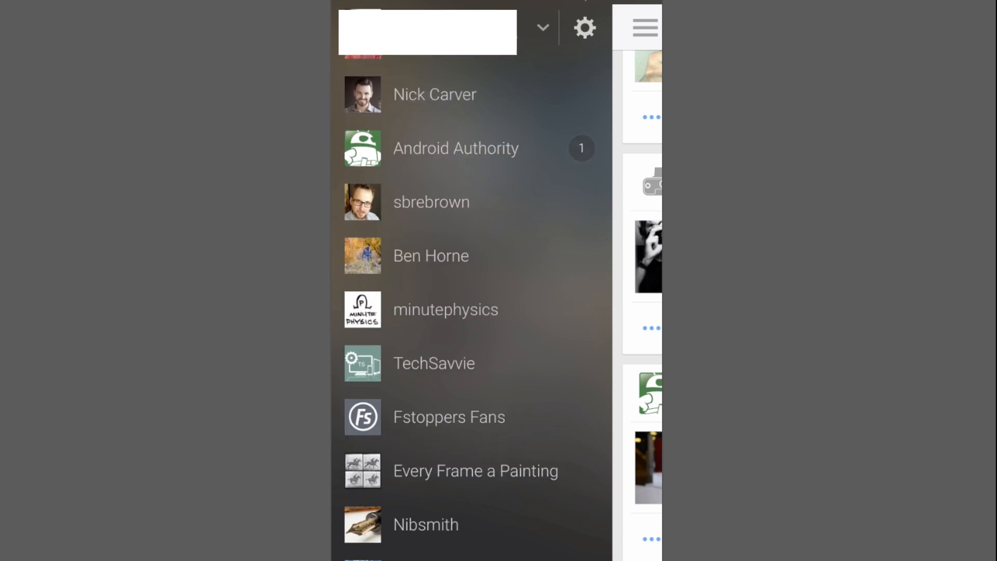
pyautogui.scroll(-3)
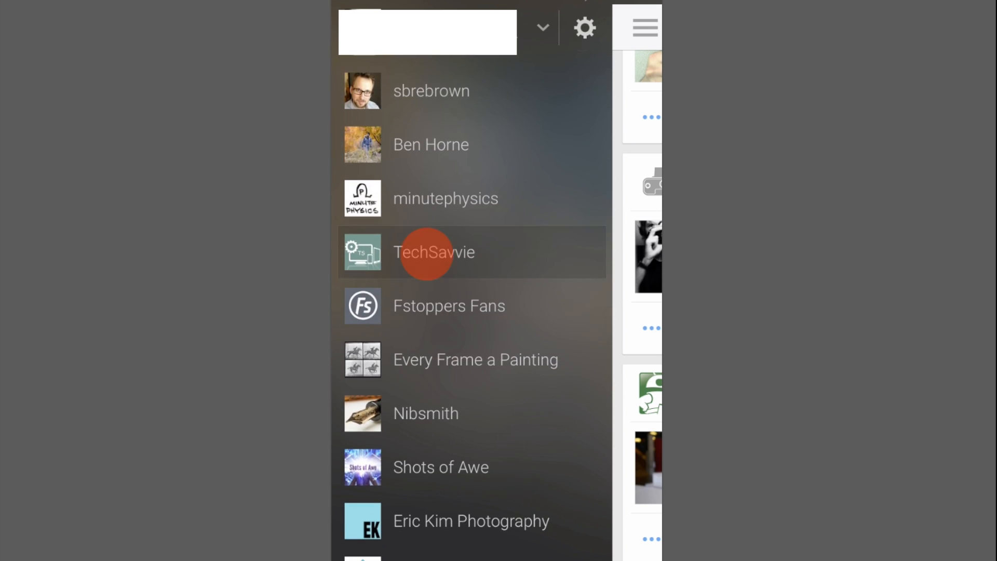
# Turn on all notifications for the TechSavvie channel from its page
pyautogui.click(434, 252)
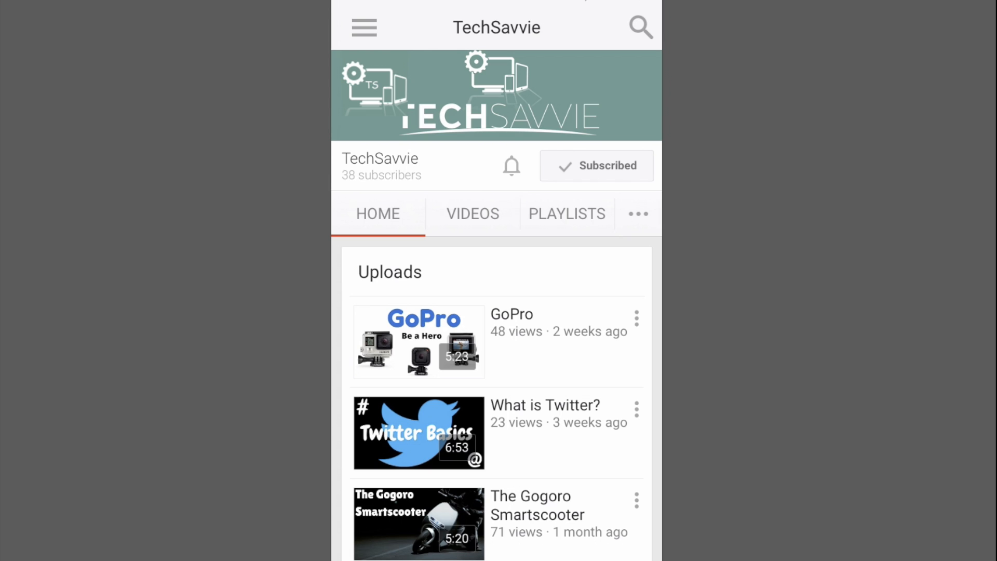
pyautogui.click(511, 165)
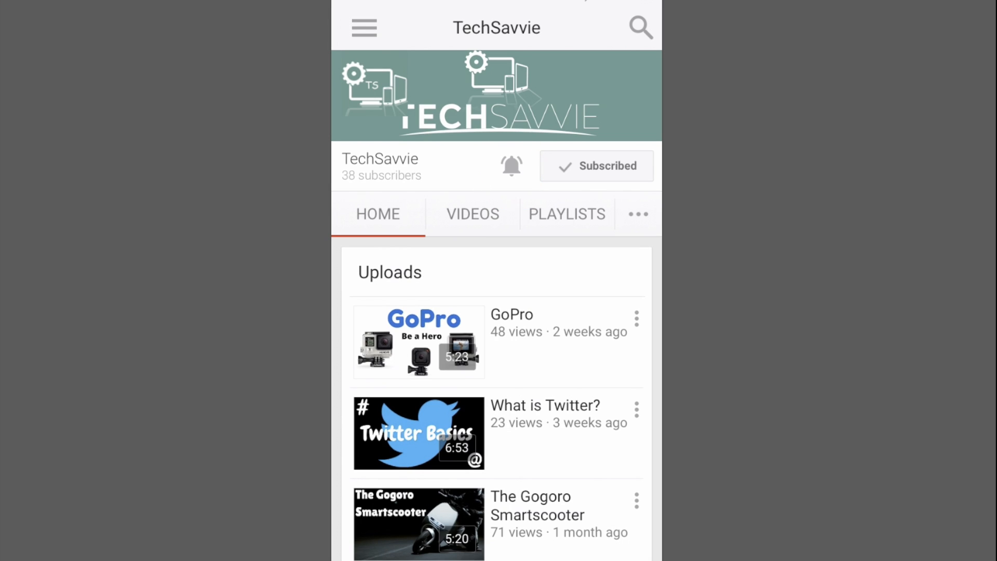
pyautogui.click(511, 166)
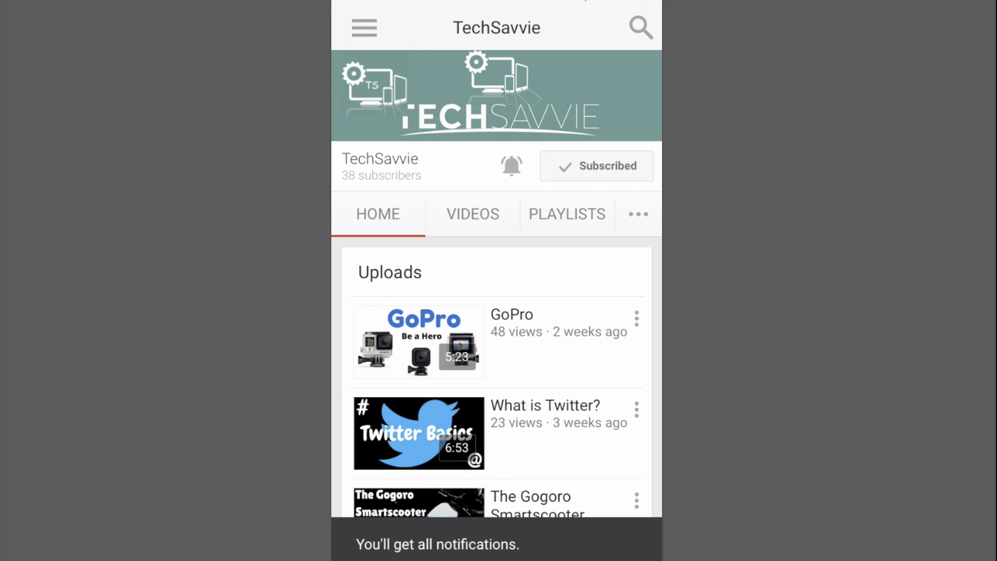